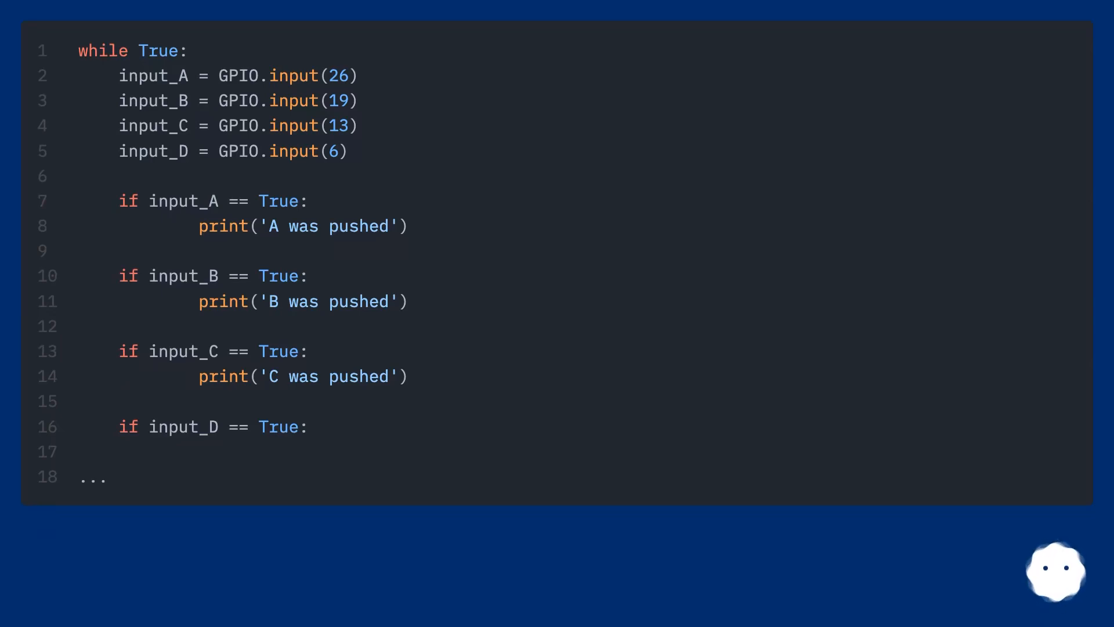
scroll(down, 3)
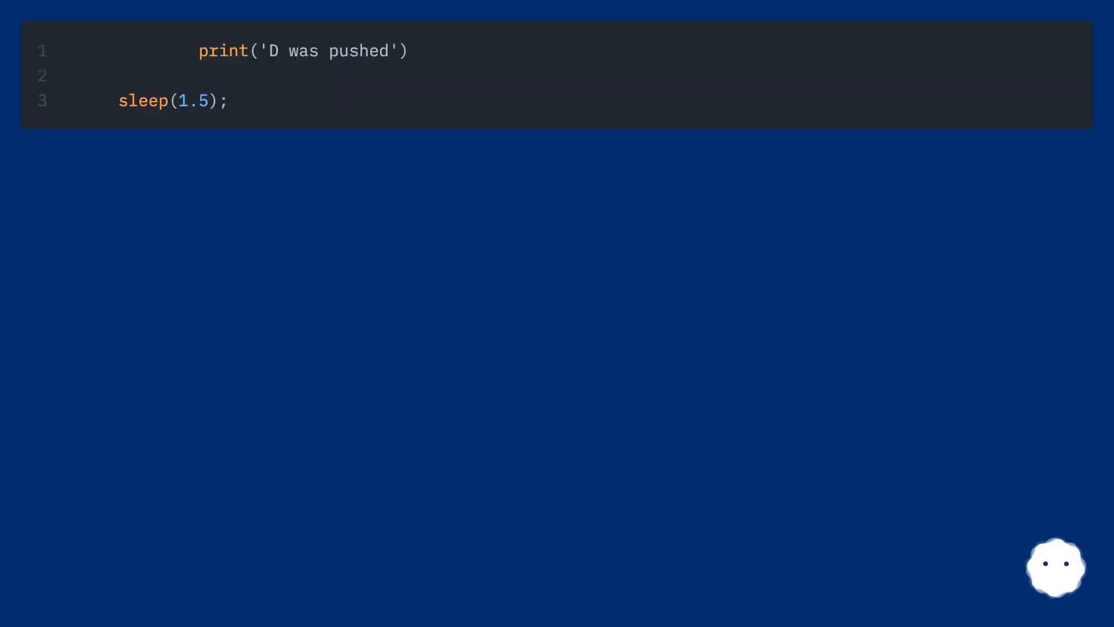